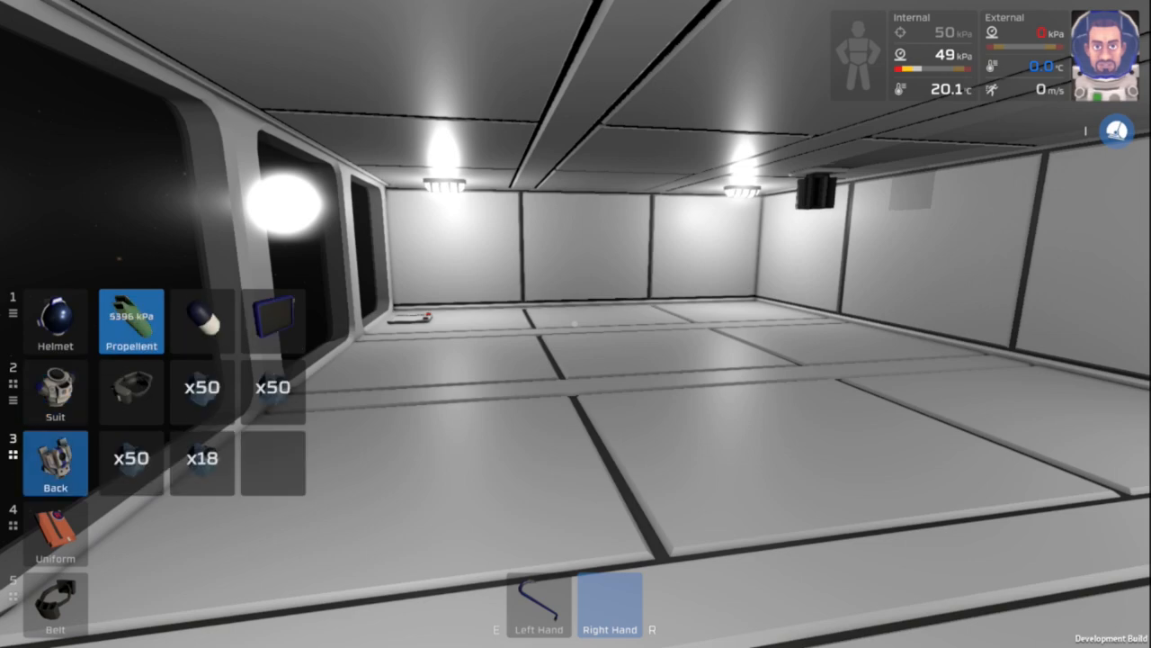
Step: Select the x50 item stack in the suit row of the inventory panel
{"action": "left_click", "coordinate": [201, 389]}
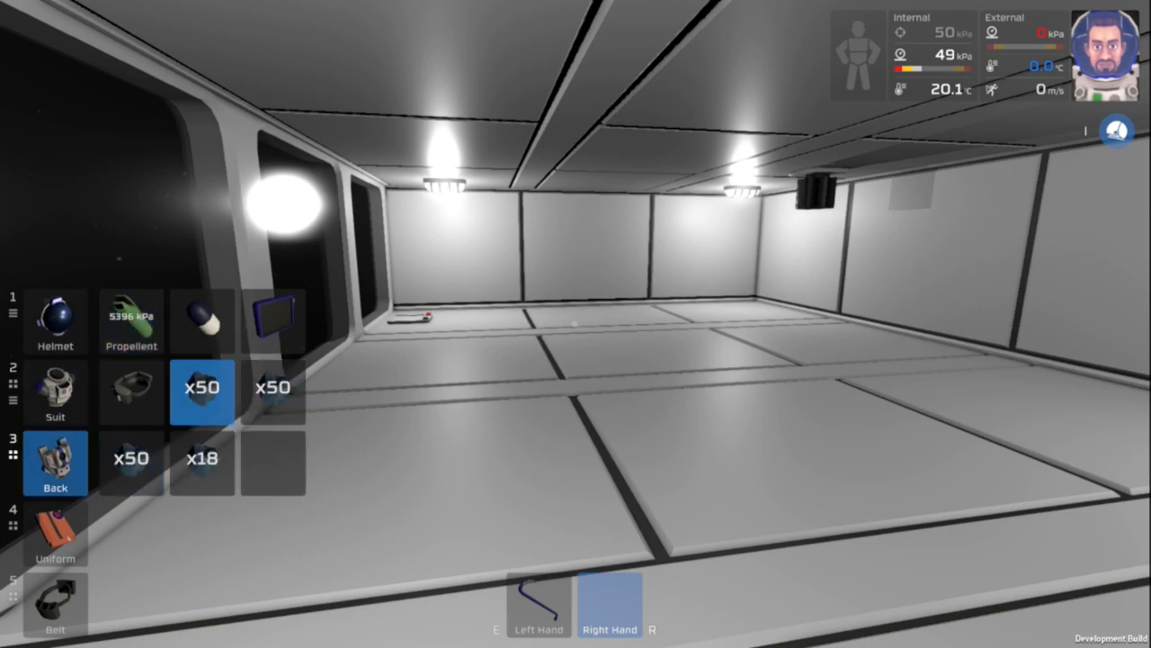